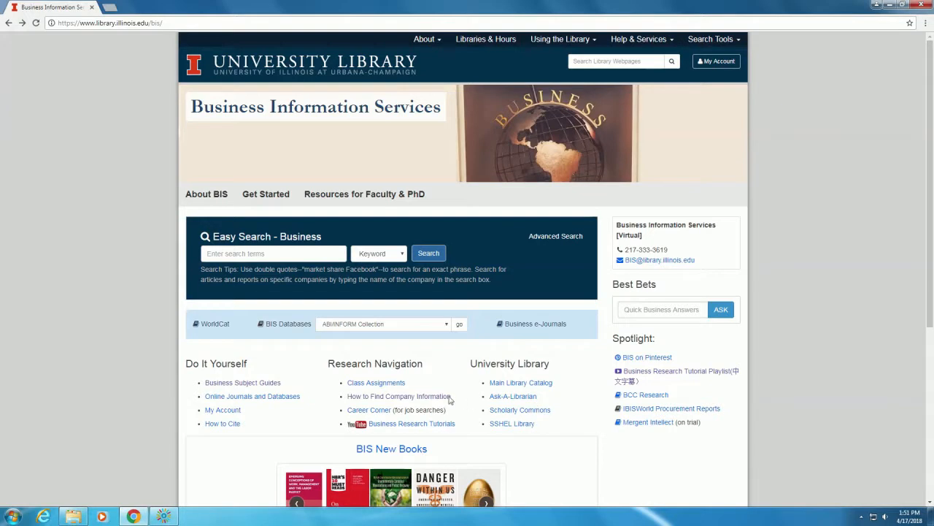
mouse_move(397, 395)
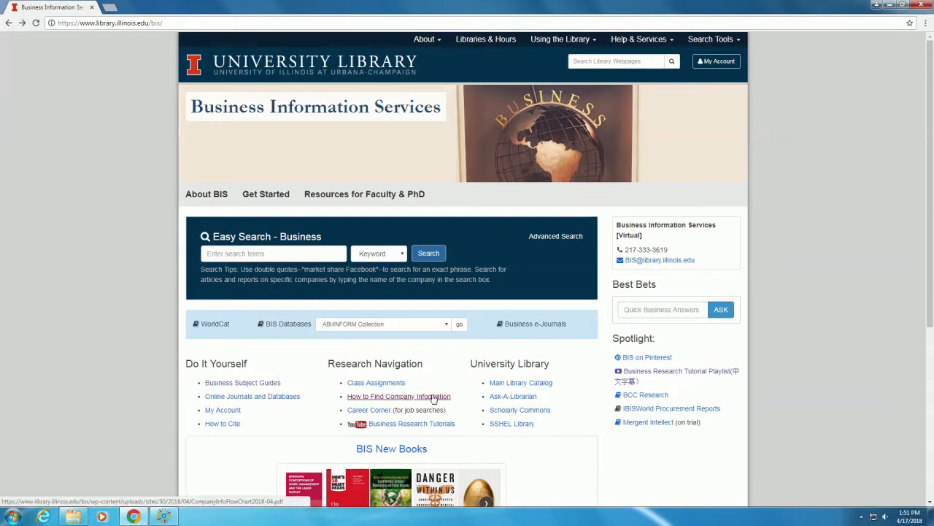
Bring up the How to Find Company Information flowchart PDF.
click(399, 395)
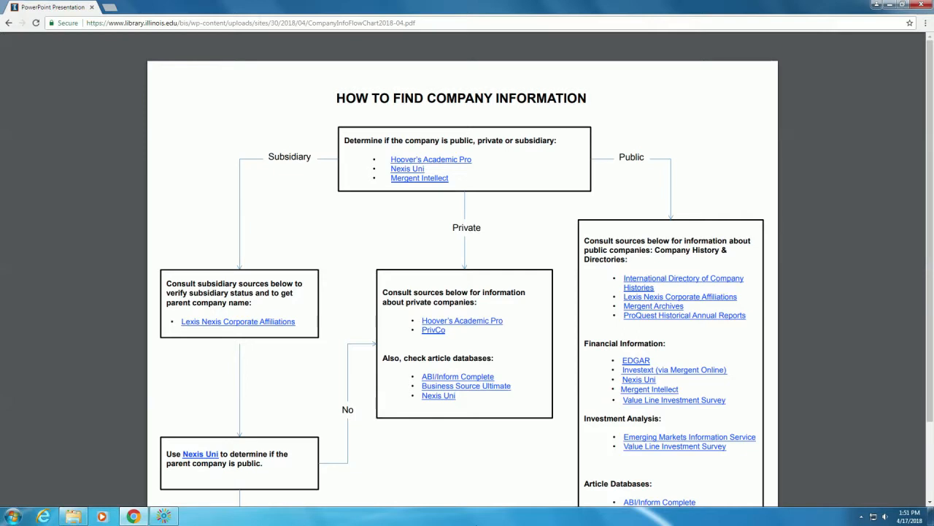
mouse_move(502, 170)
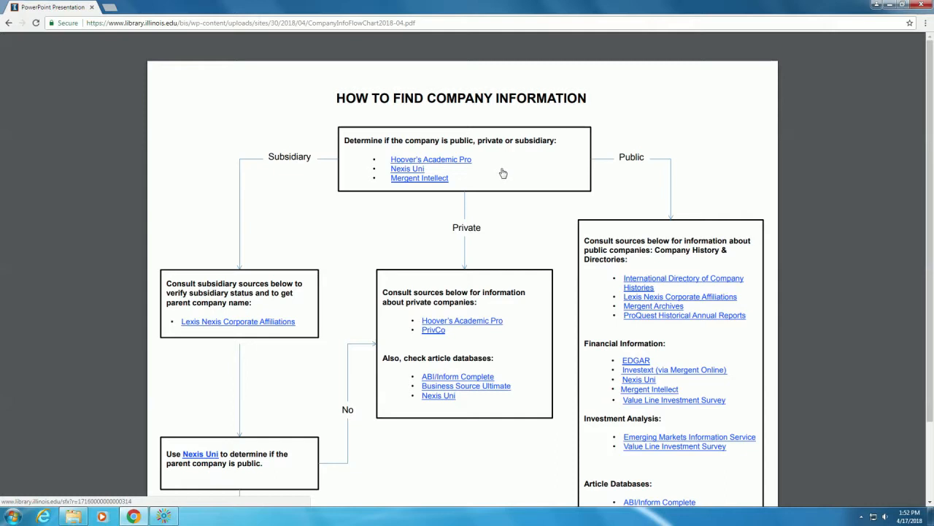
mouse_move(499, 175)
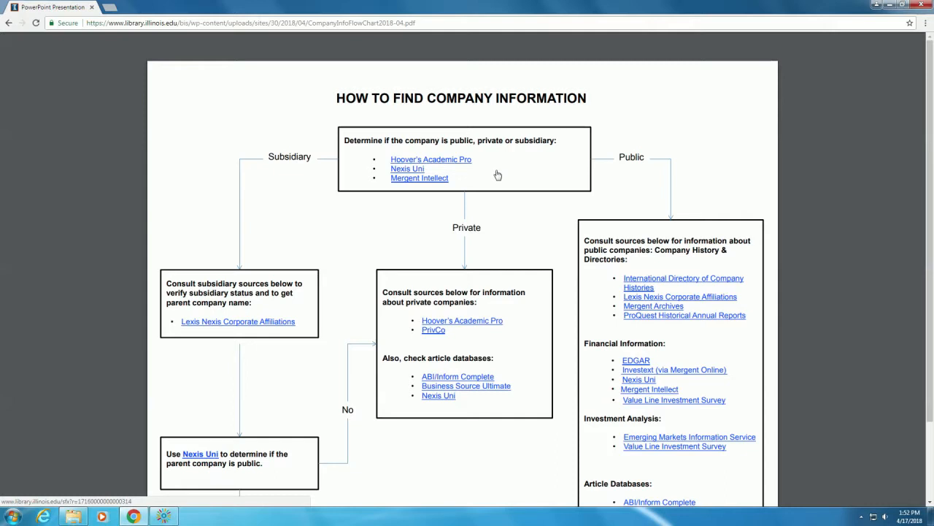
mouse_move(459, 327)
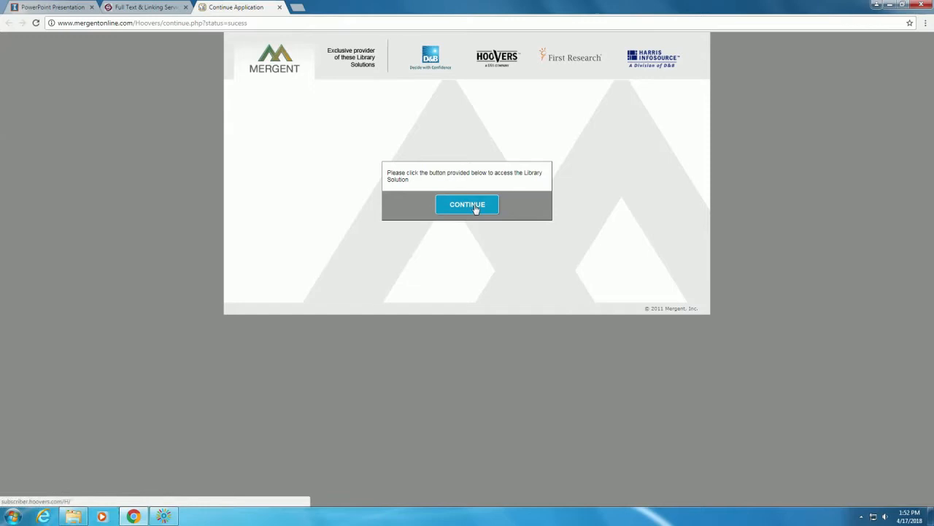
Enter Hoover's and set a Companies search for 'Darden Restaurants' with suggestions showing.
click(467, 204)
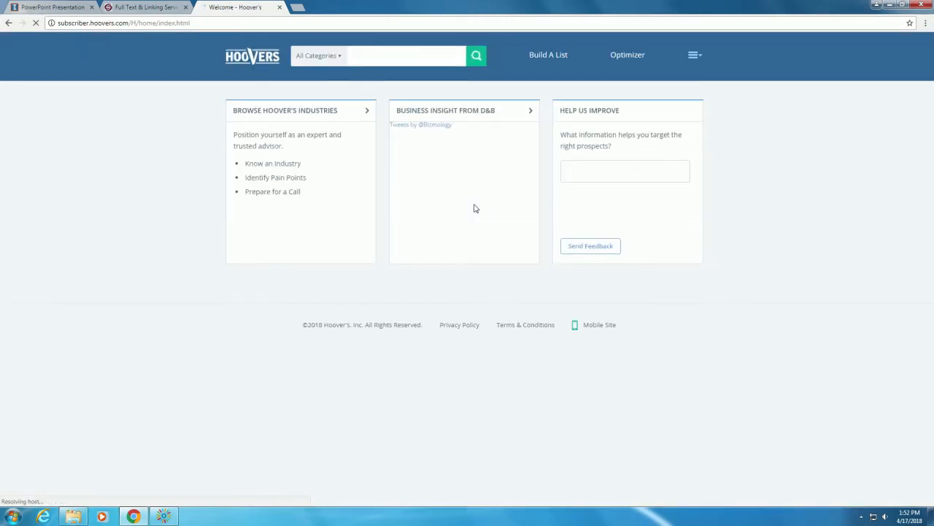
click(318, 56)
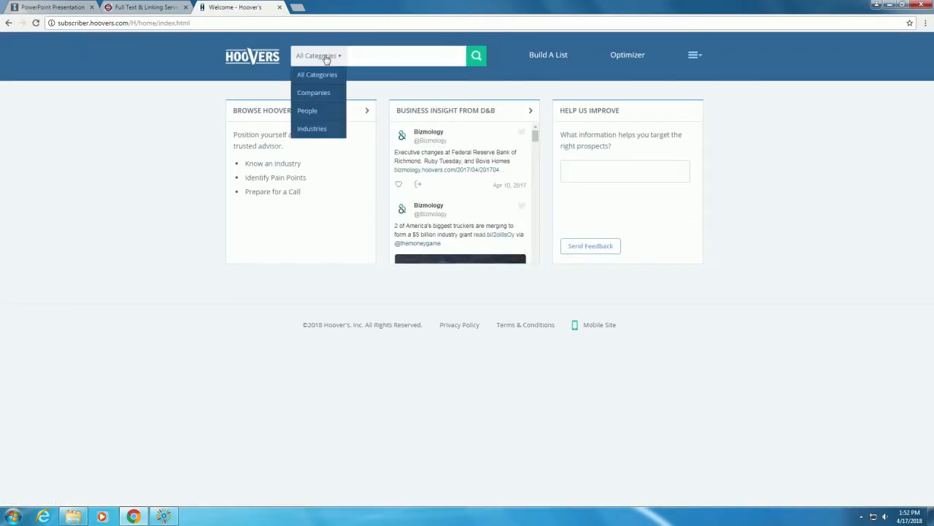
click(313, 92)
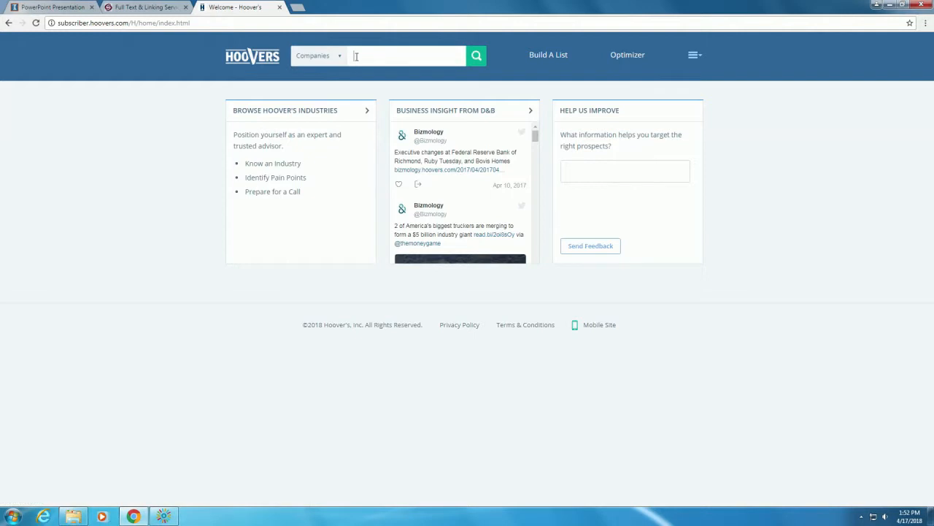
text(Darden Res)
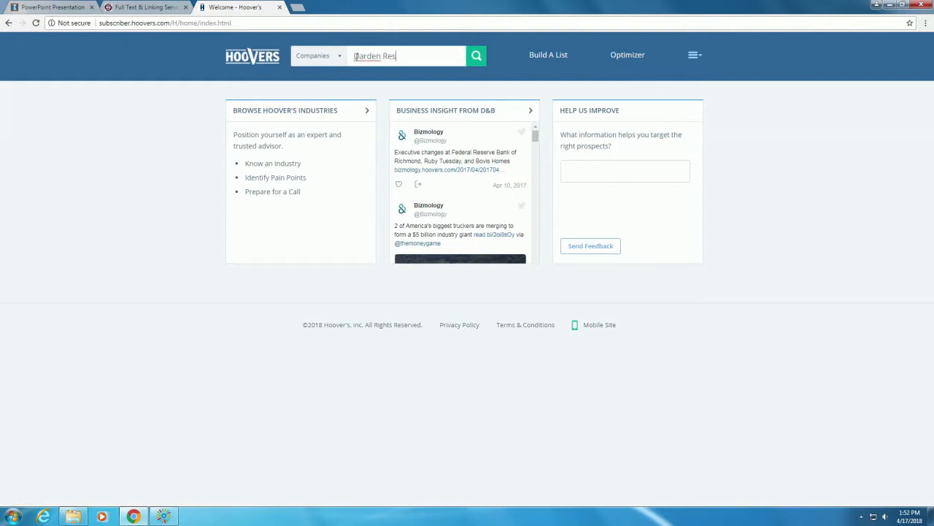
text(taurants)
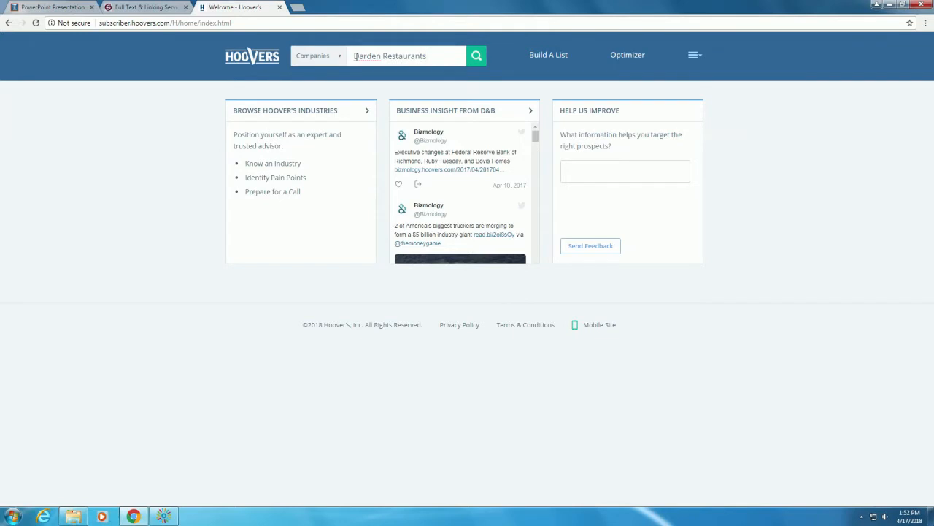
click(401, 56)
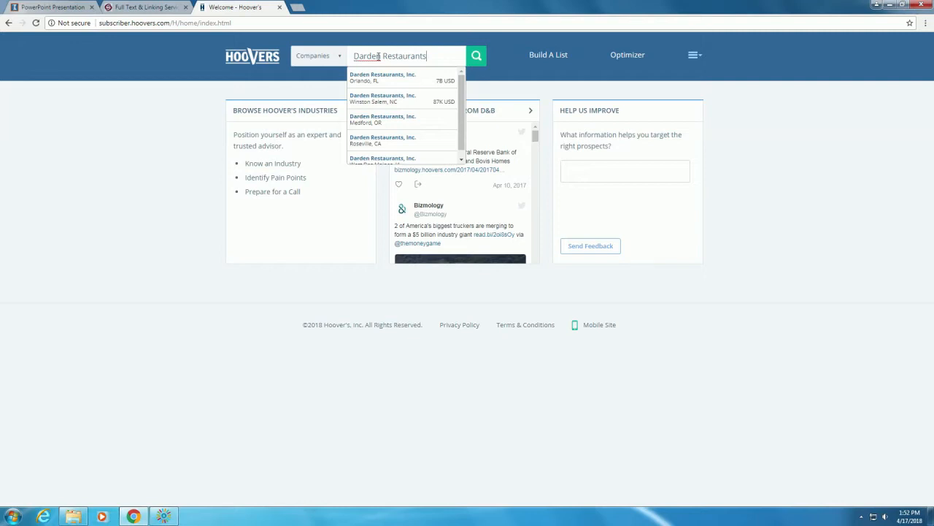
Run the Darden Restaurants search and refine results to Headquarters location type.
click(476, 55)
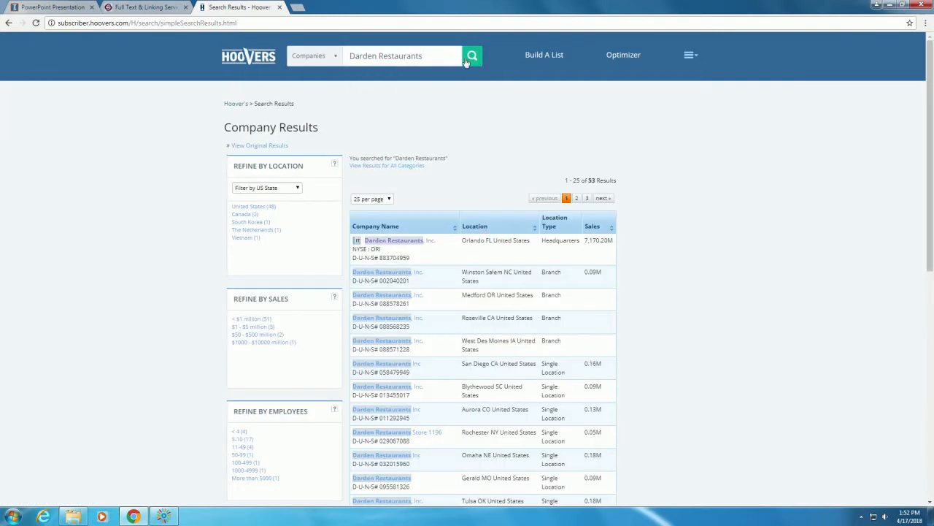
mouse_move(207, 180)
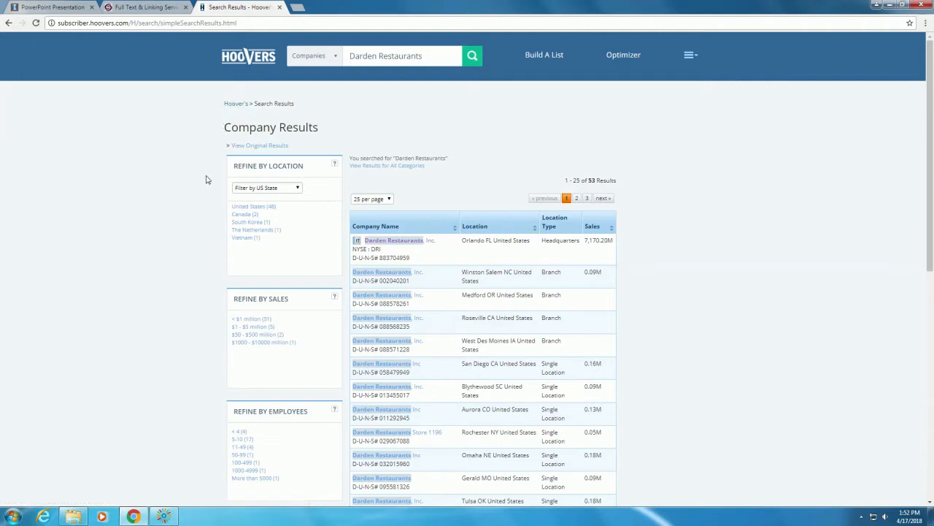
scroll(down, 3)
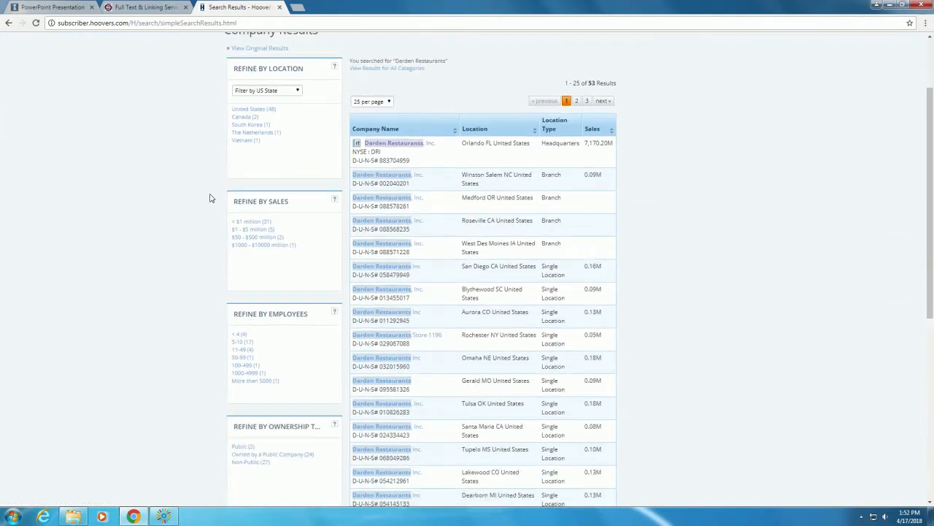
scroll(down, 3)
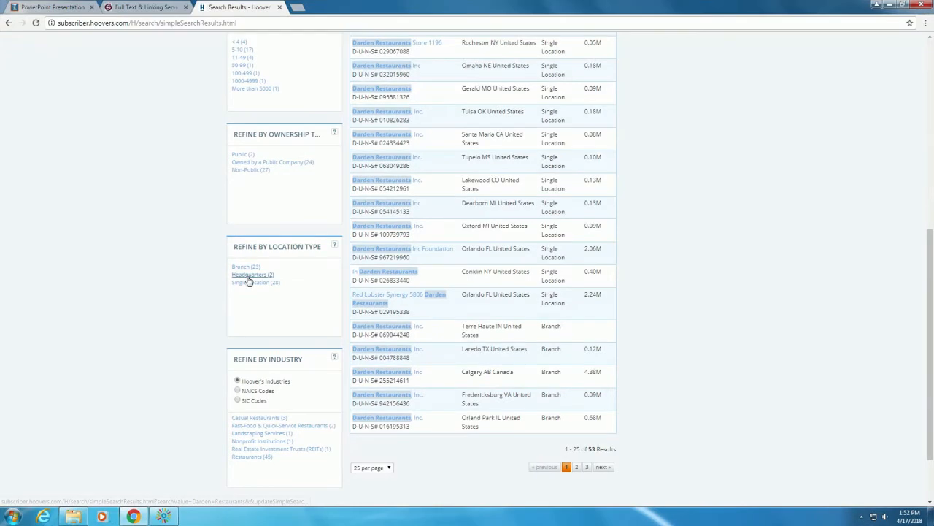
click(250, 275)
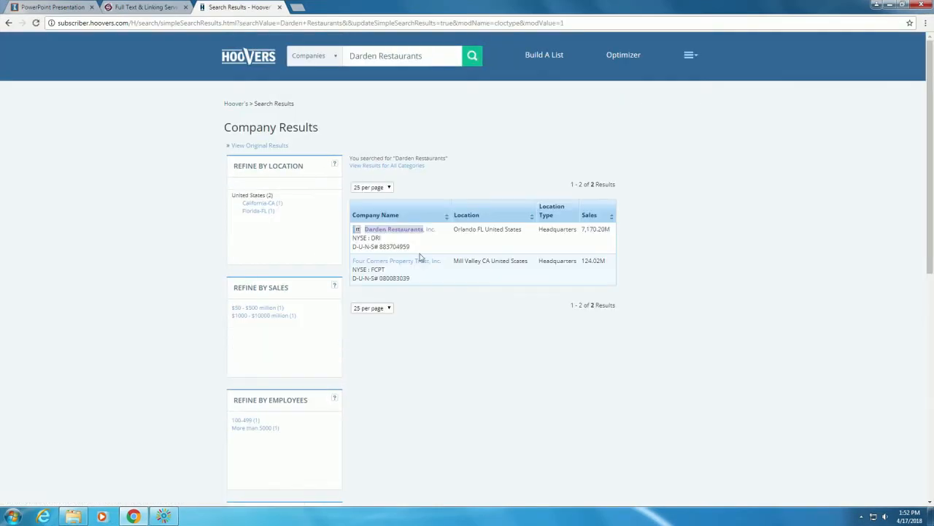
mouse_move(394, 229)
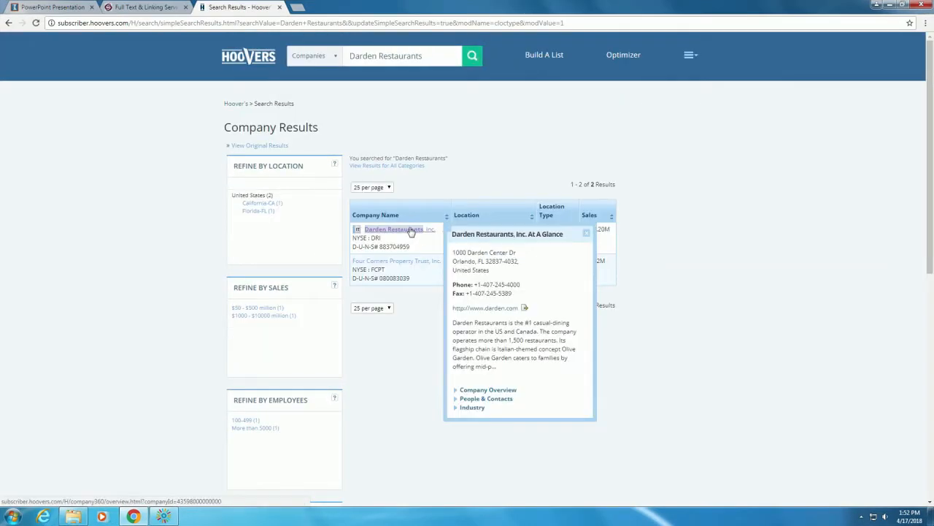
View the Darden Restaurants, Inc. profile's Key Information showing Company Type Public.
click(394, 230)
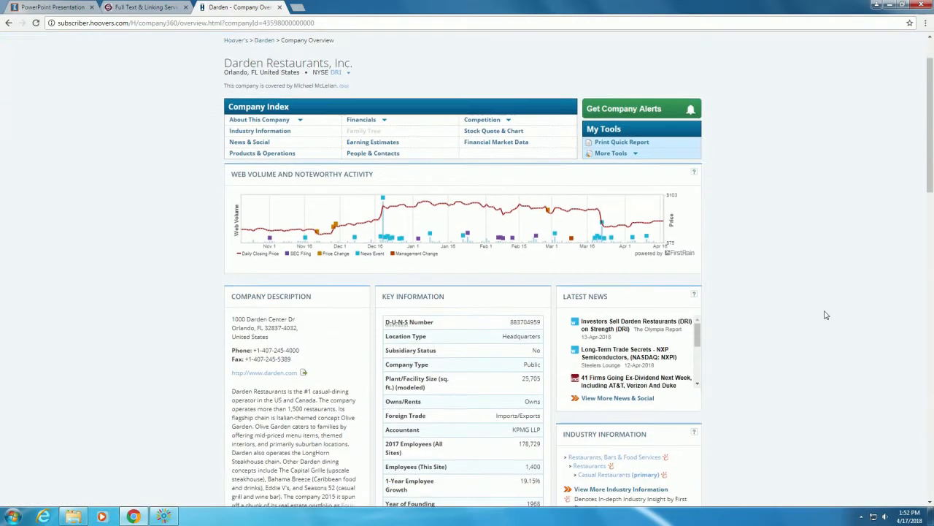
scroll(down, 3)
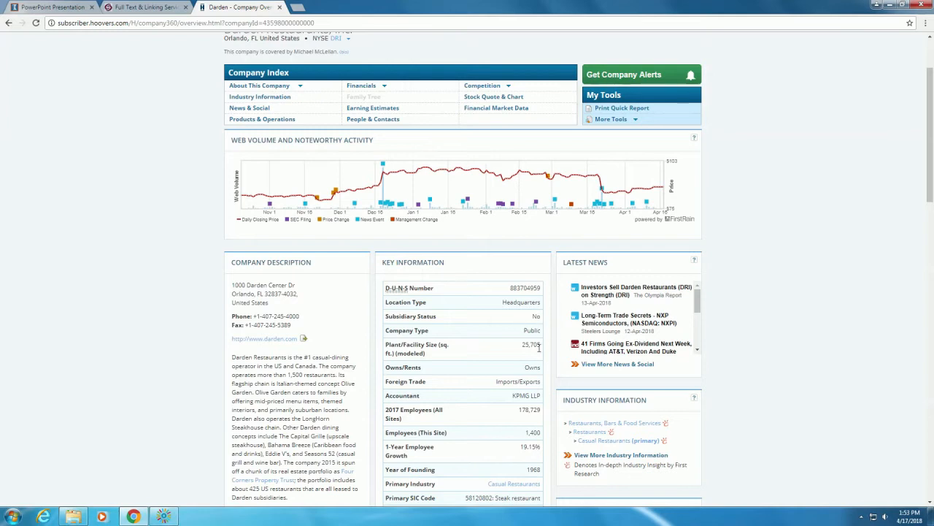
From the flowchart's public branch, open International Directory of Company Histories in a new tab.
click(51, 6)
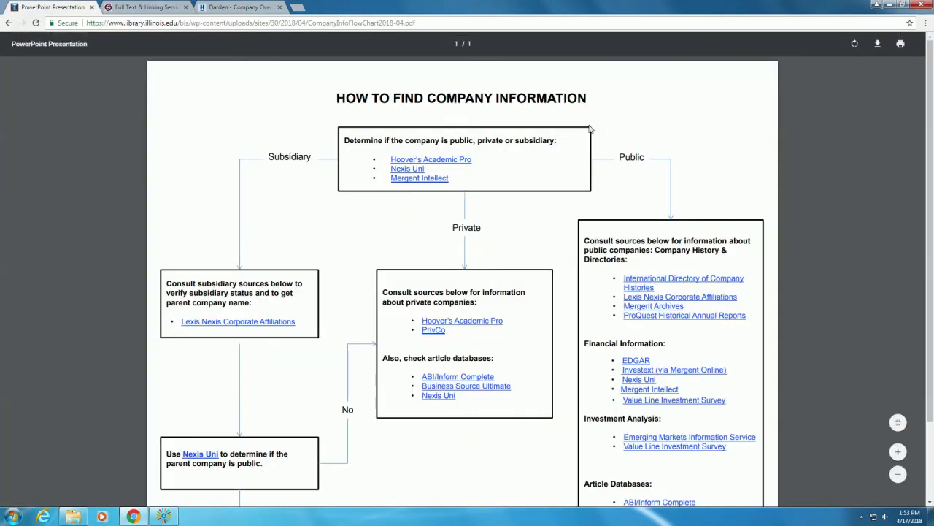
mouse_move(736, 200)
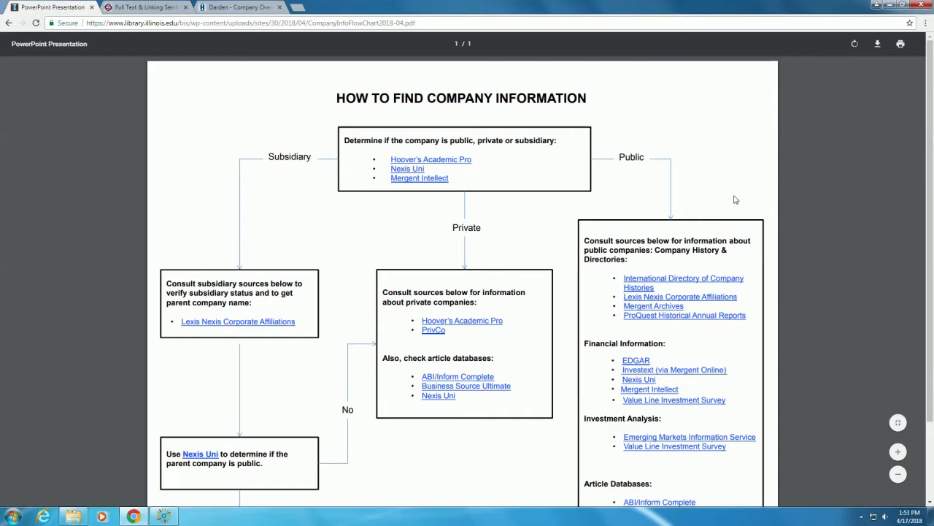
mouse_move(768, 249)
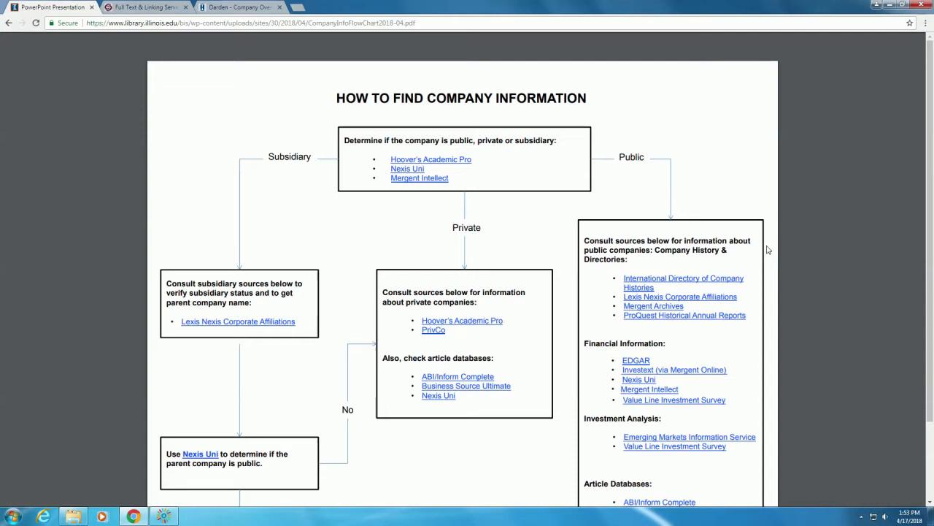
right_click(683, 283)
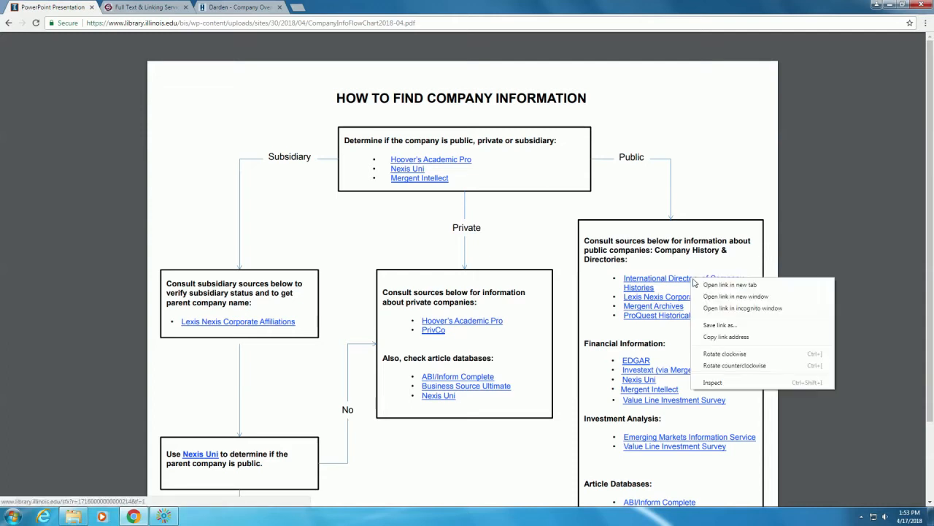
click(730, 283)
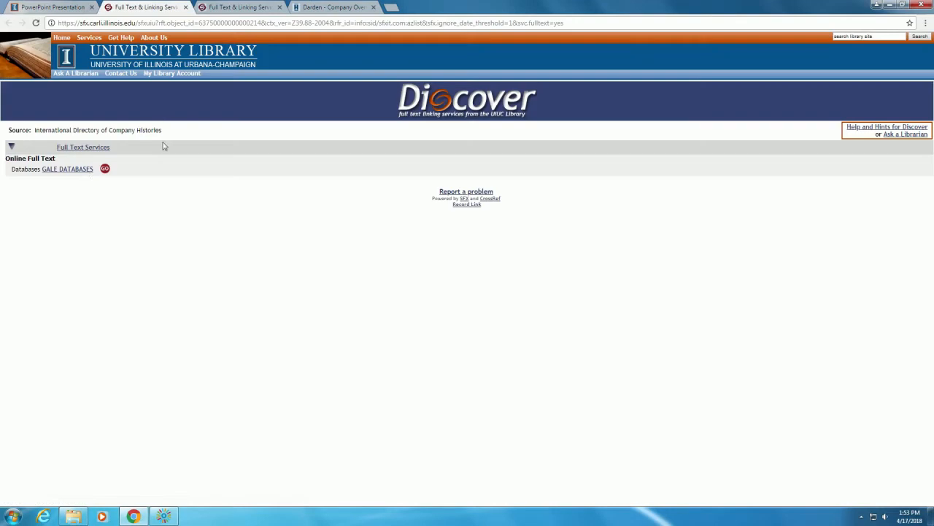
In Gale, search within the Company Histories series for 'Darden Restaurants', listing 51 results.
click(105, 170)
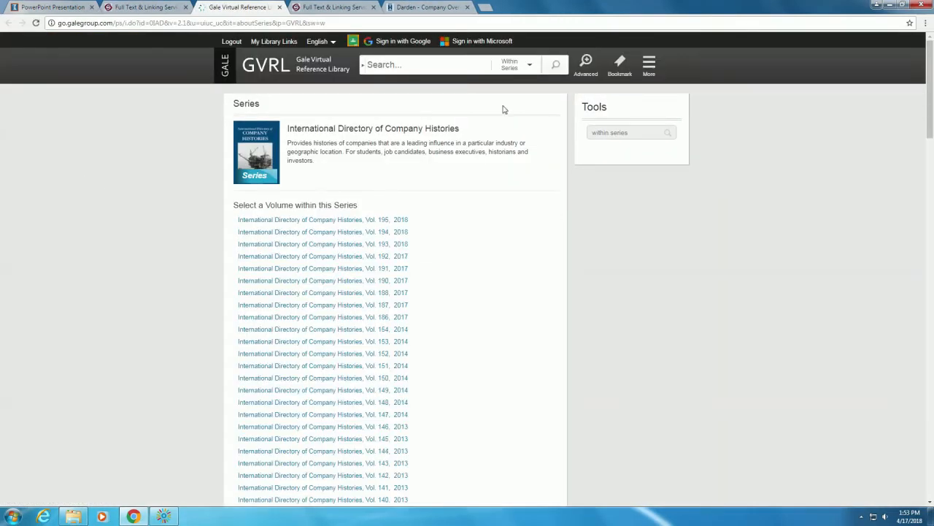
click(625, 132)
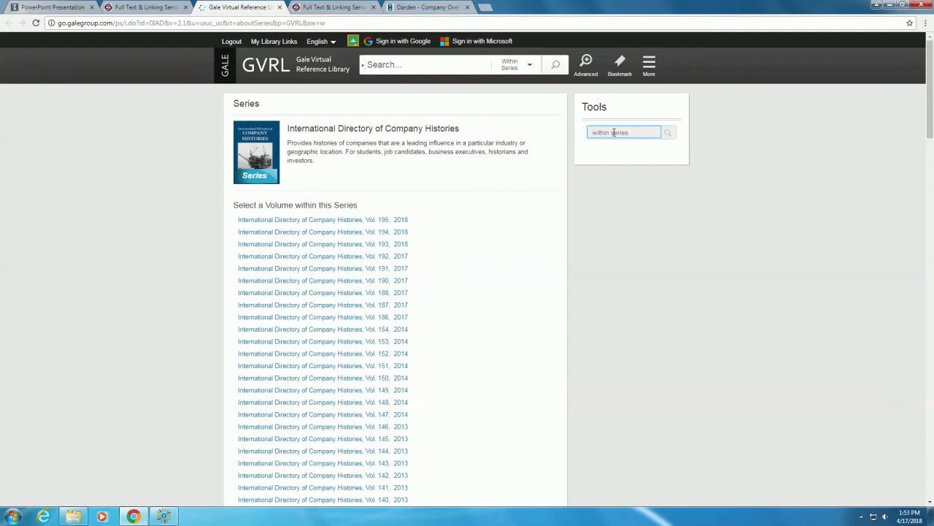
text(Darden Restaurants)
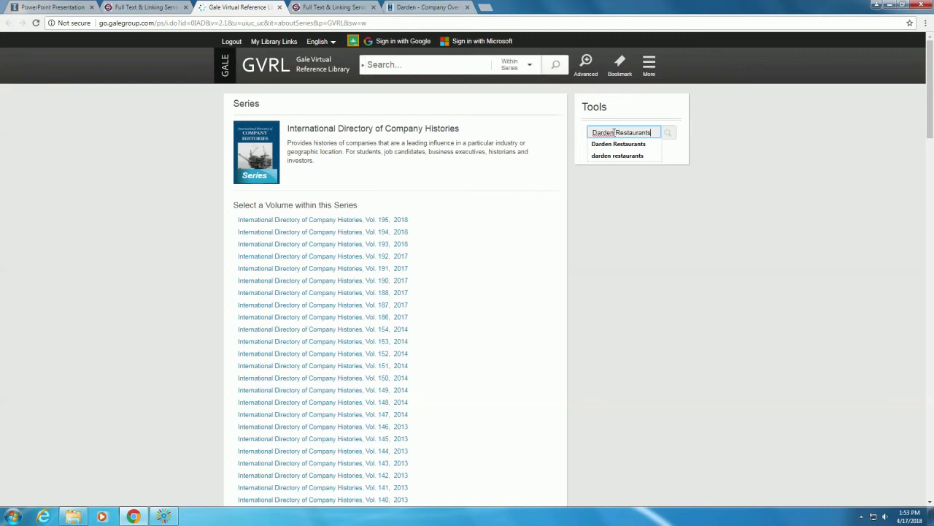
click(619, 145)
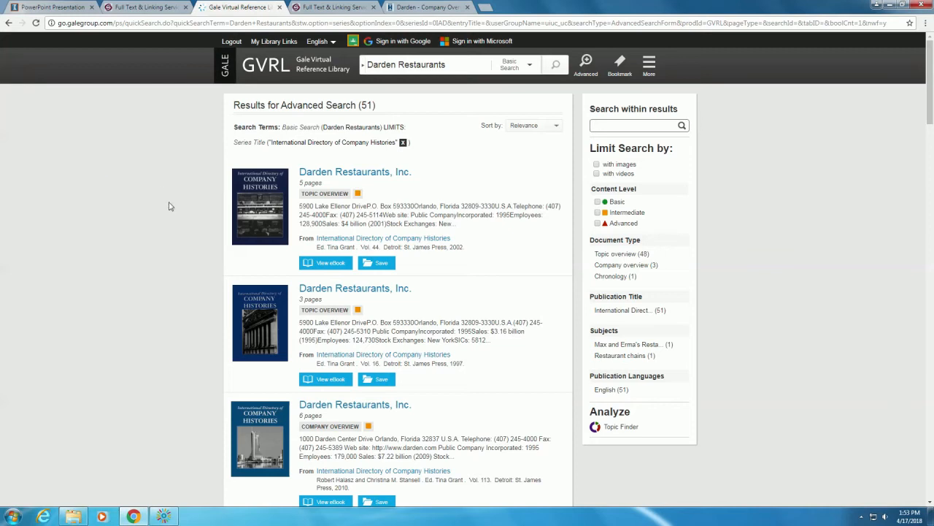
mouse_move(154, 295)
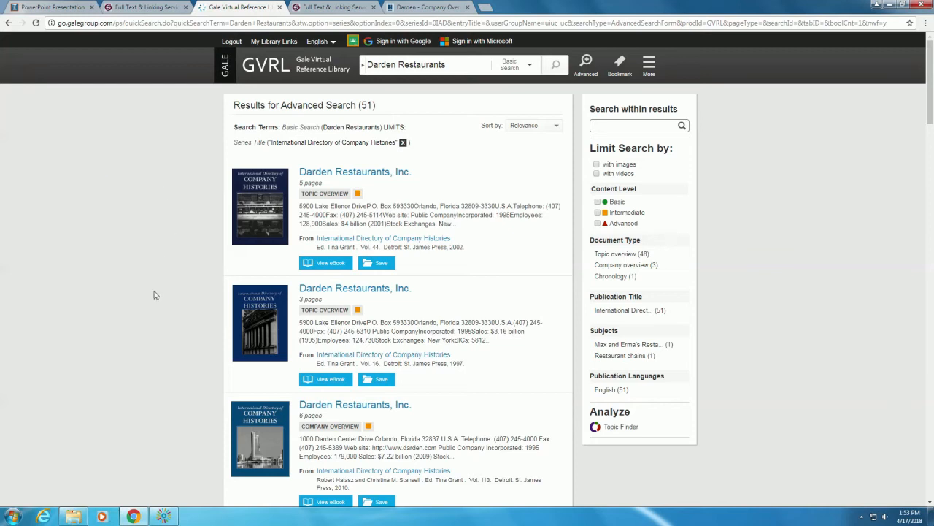
mouse_move(195, 438)
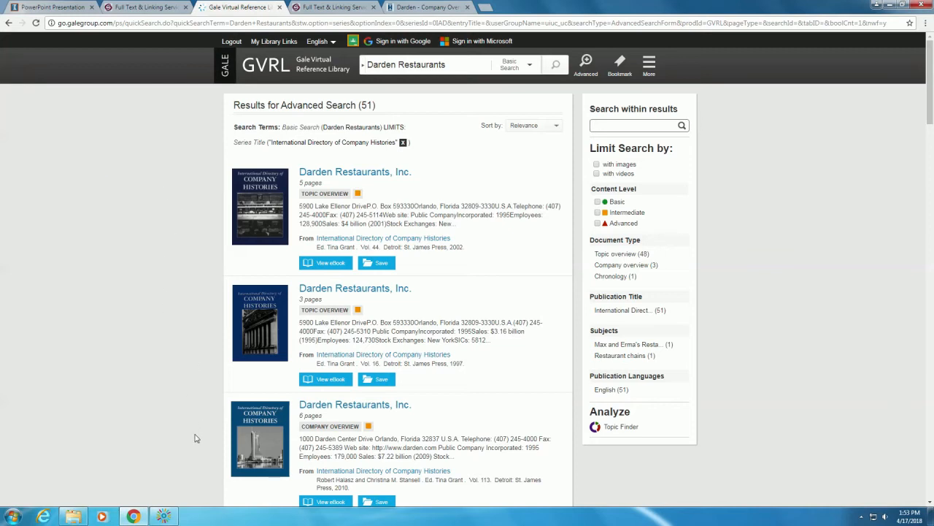
mouse_move(190, 446)
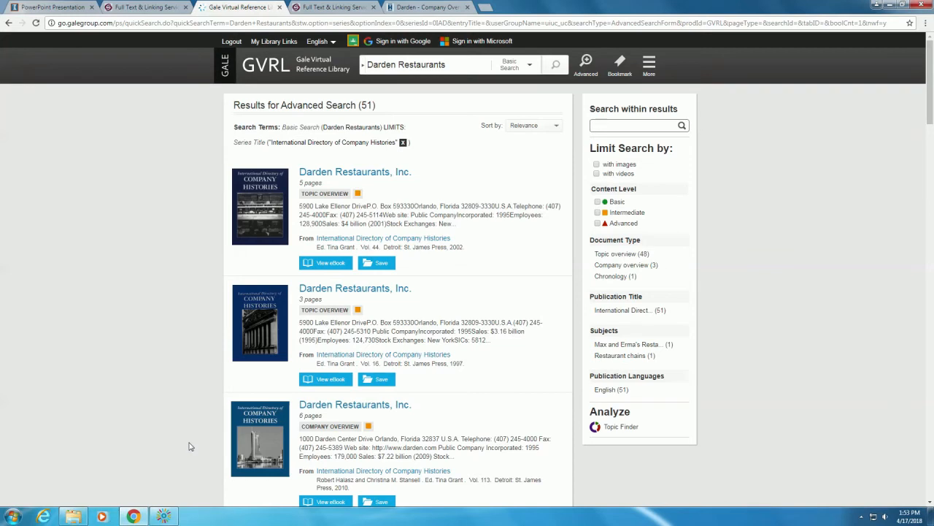
Read the 2010 Darden Restaurants, Inc. history entry, then return to the flowchart.
click(356, 405)
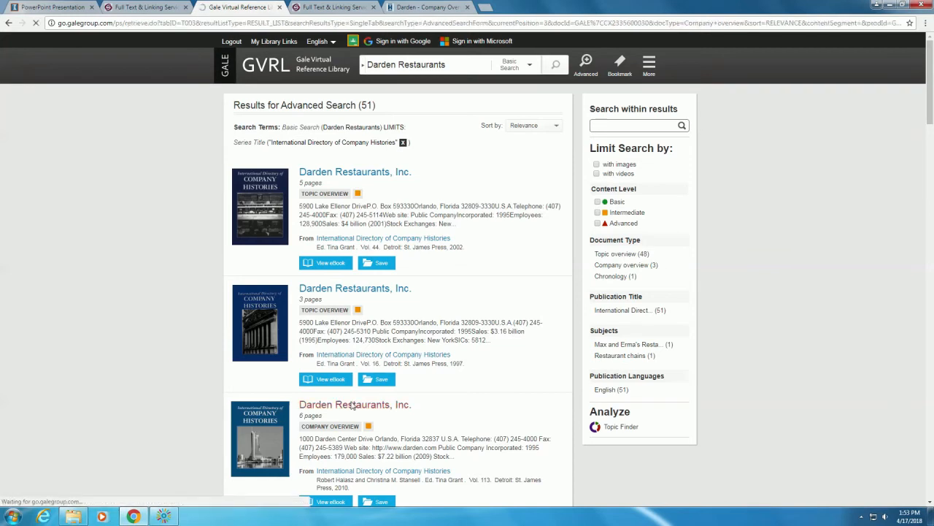
click(355, 403)
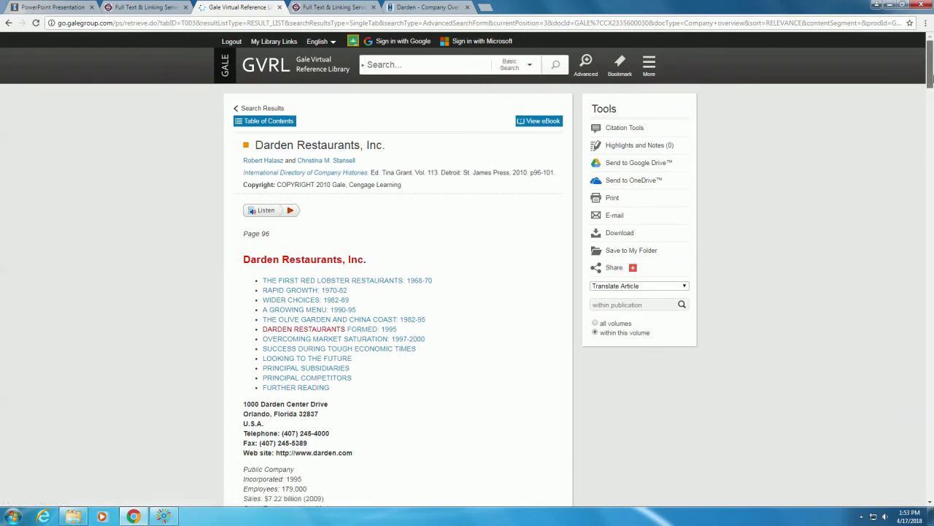
scroll(down, 3)
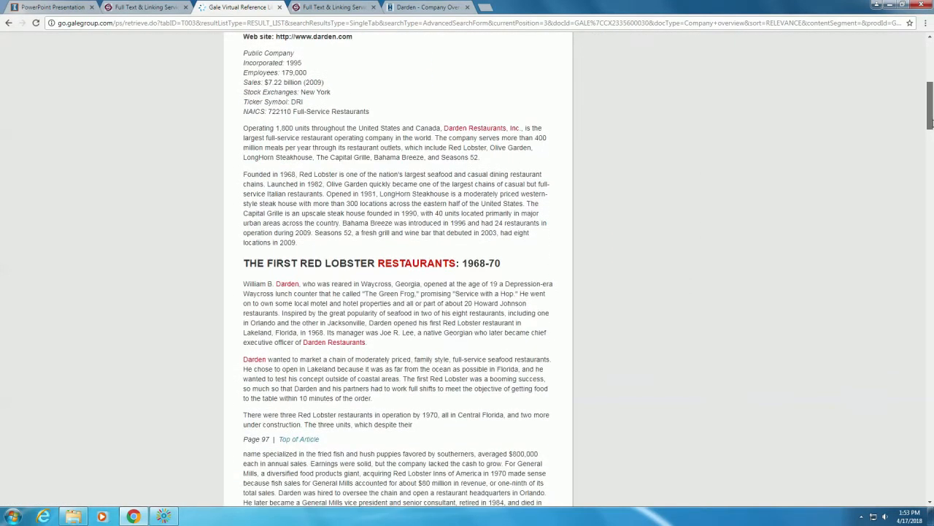
scroll(down, 3)
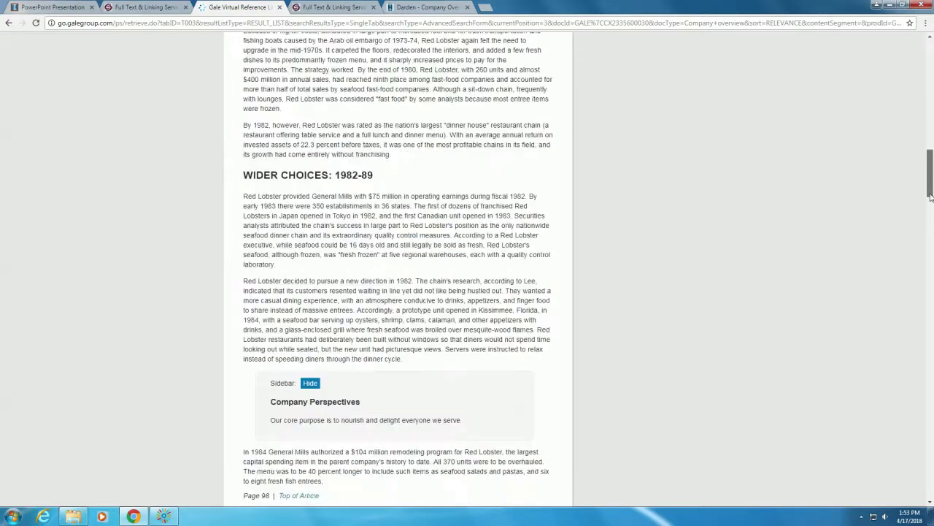
scroll(down, 3)
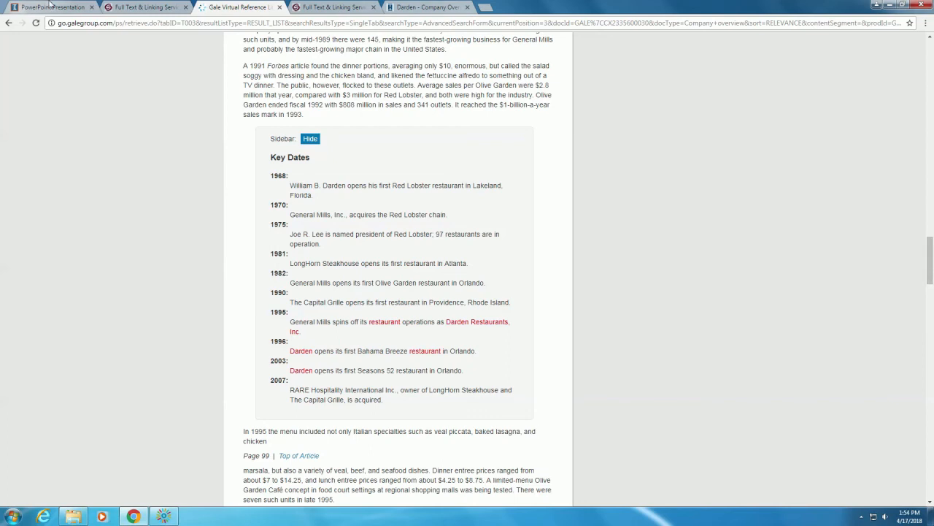
click(51, 6)
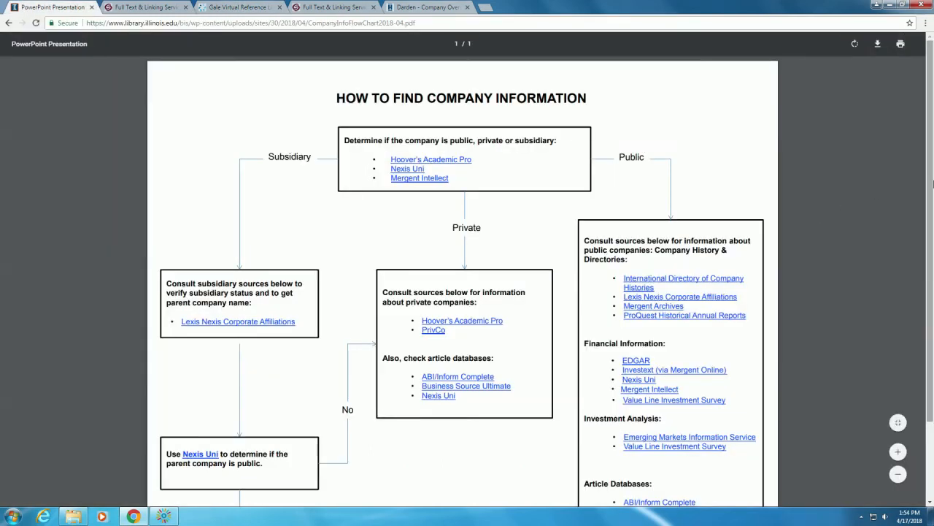